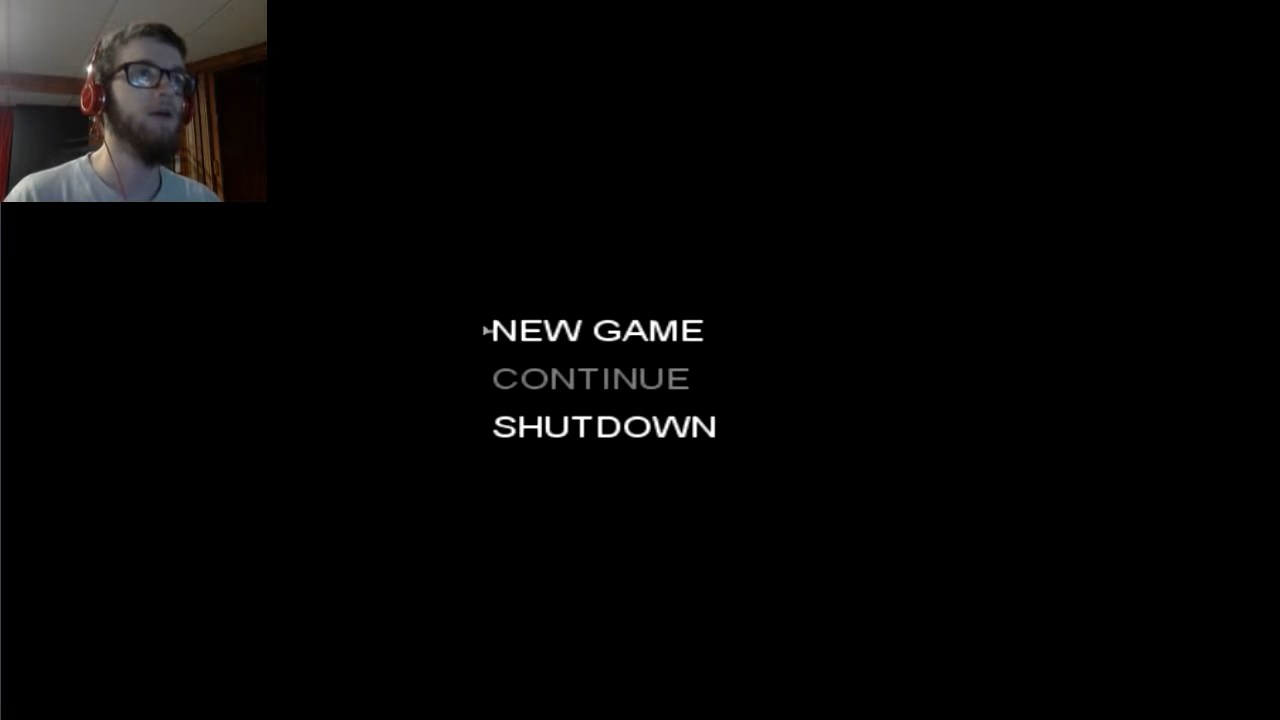
# Step: Start a NEW GAME and move to accept the default name Hiroshi
pyautogui.click(595, 330)
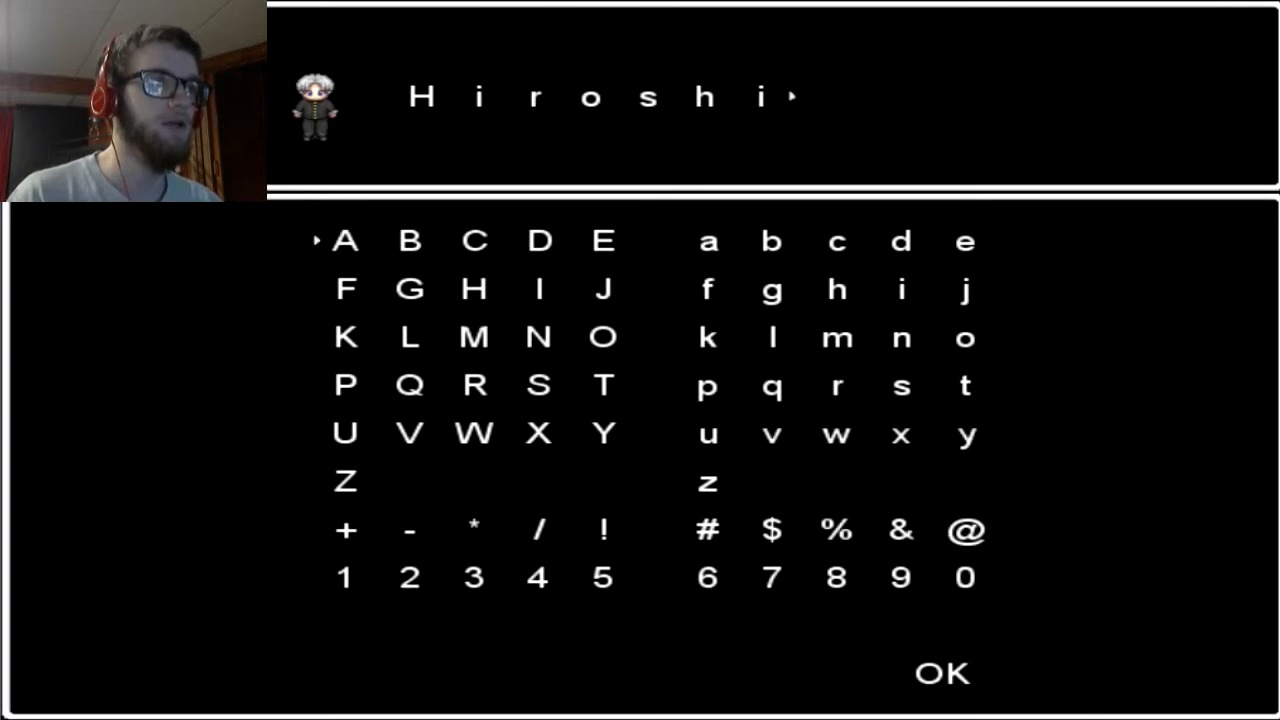
pyautogui.press('down')
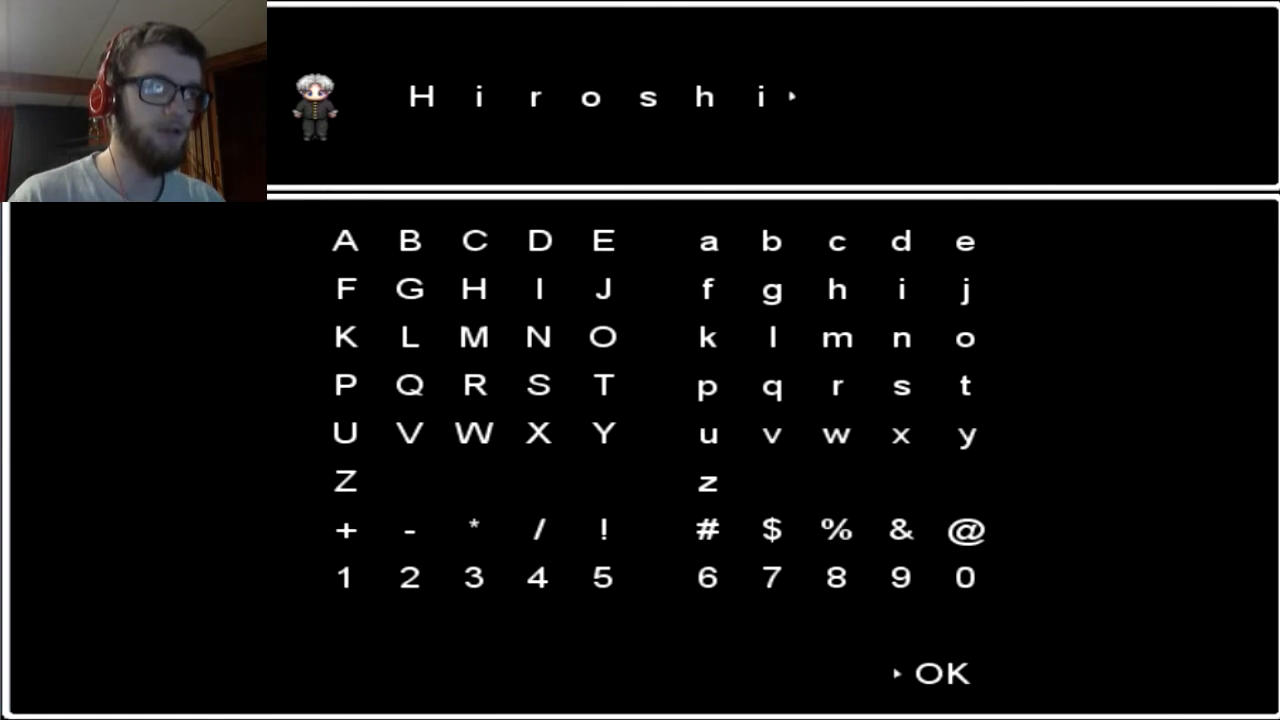
# Step: Confirm the name Hiroshi with OK and begin playing in the kitchen
pyautogui.click(938, 674)
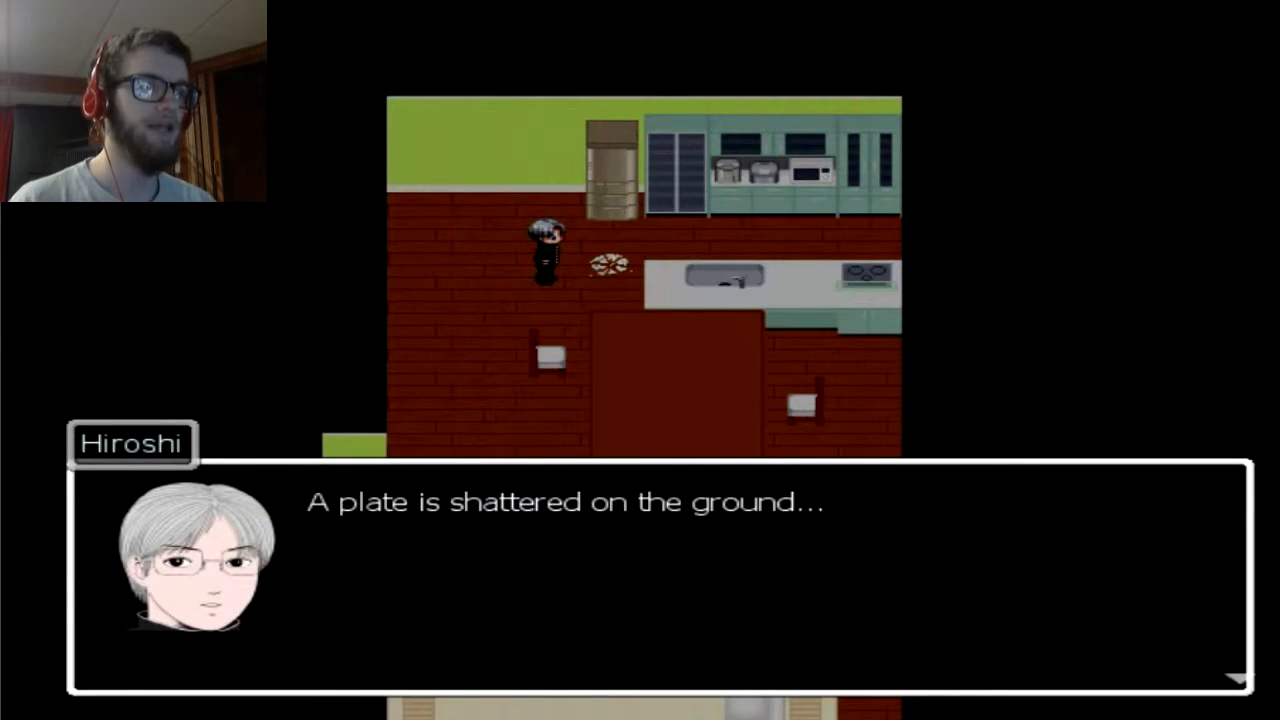
# Step: Dismiss the shattered-plate message before heading to the hallway
pyautogui.press('enter')
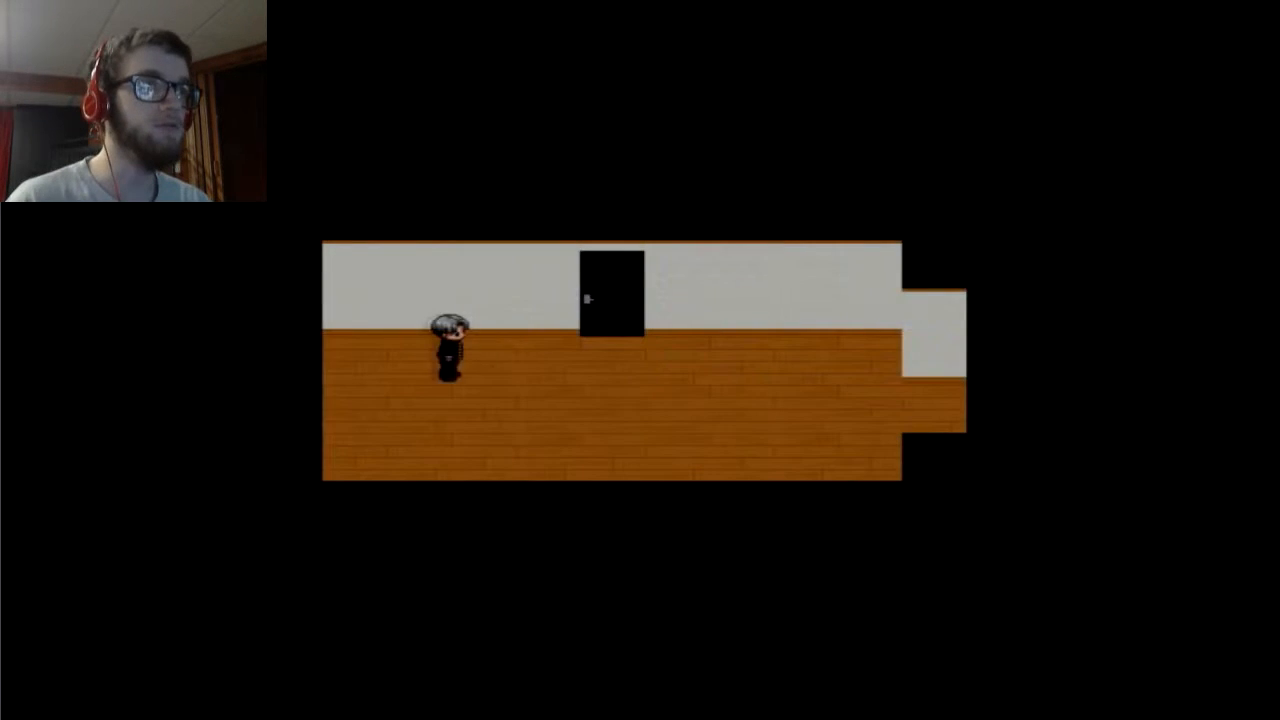
# Step: Walk right through the hallway back toward the dining table
pyautogui.press('Right')
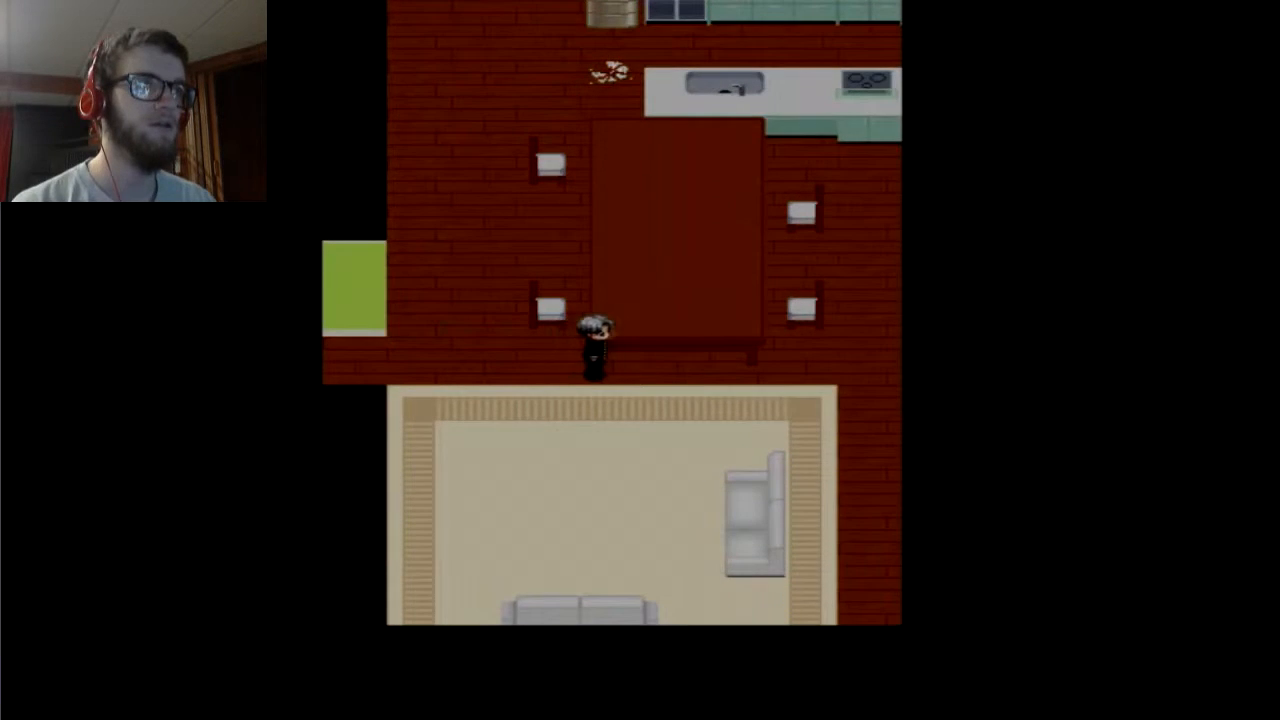
# Step: Walk right from the dining room into the glass-door hallway
pyautogui.press('Right')
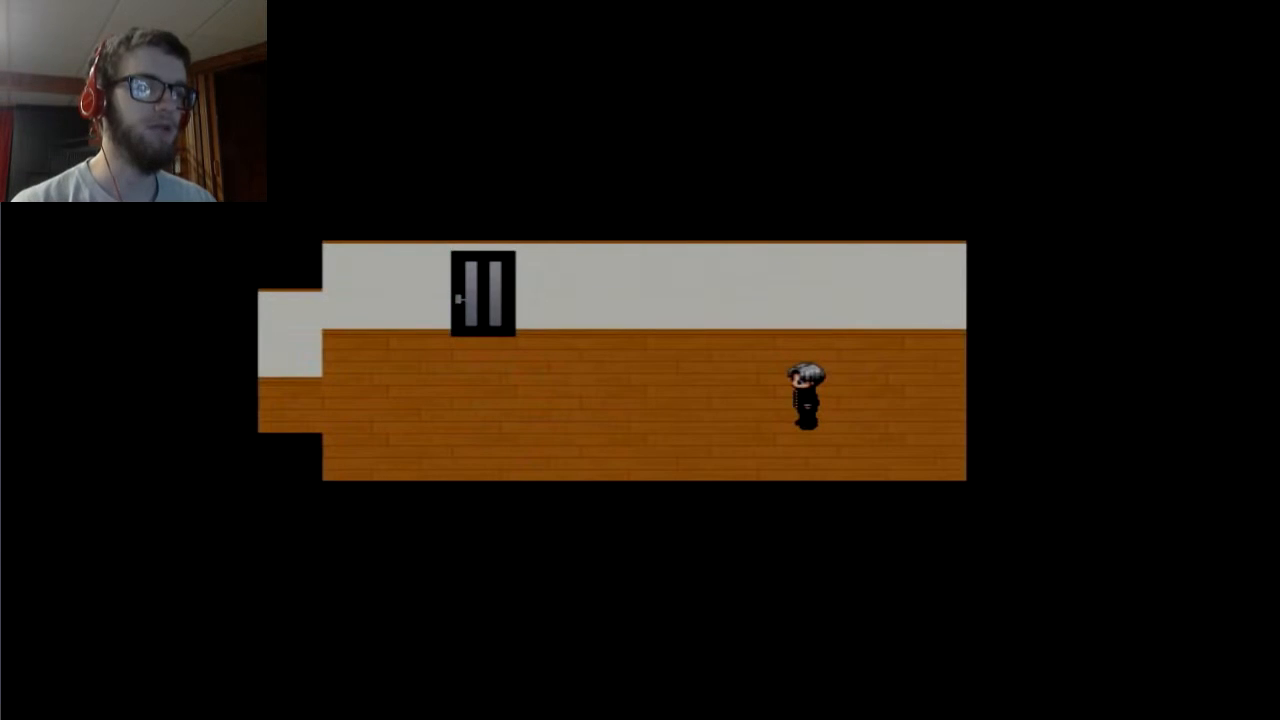
pyautogui.press('escape')
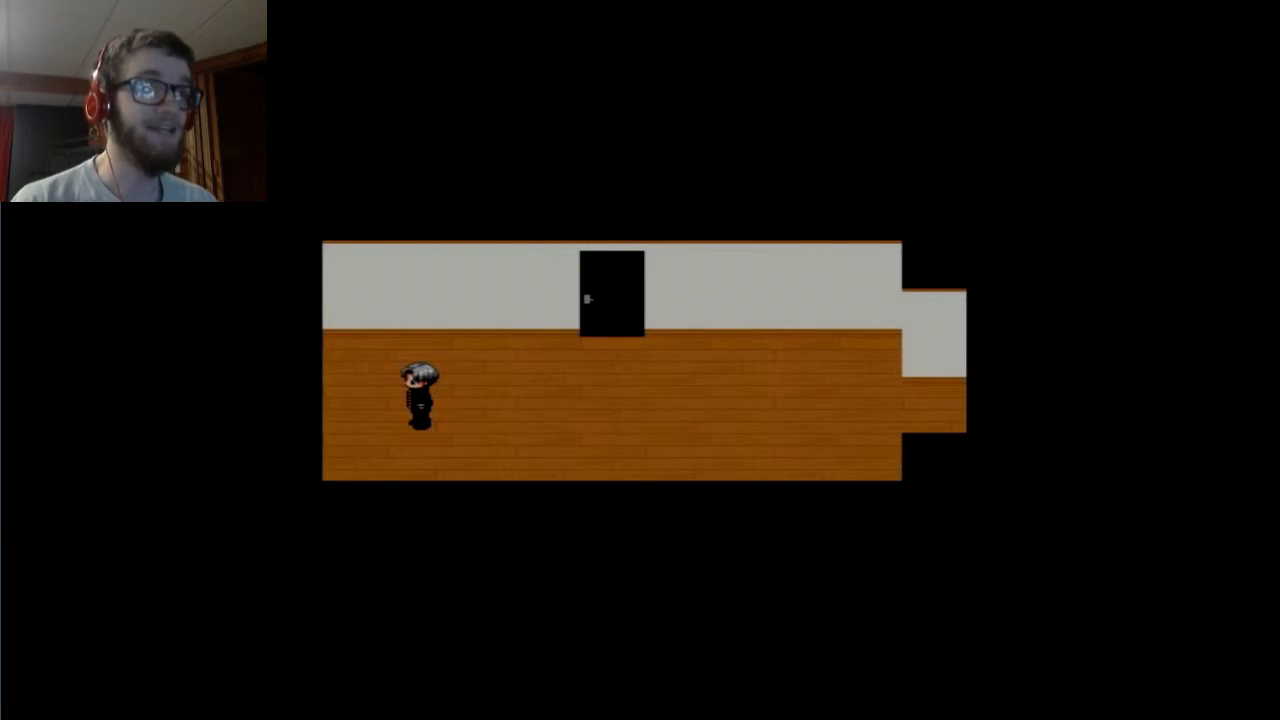
# Step: Bring up Hiroshi's status screen at the end of the long hallway
pyautogui.press('Escape')
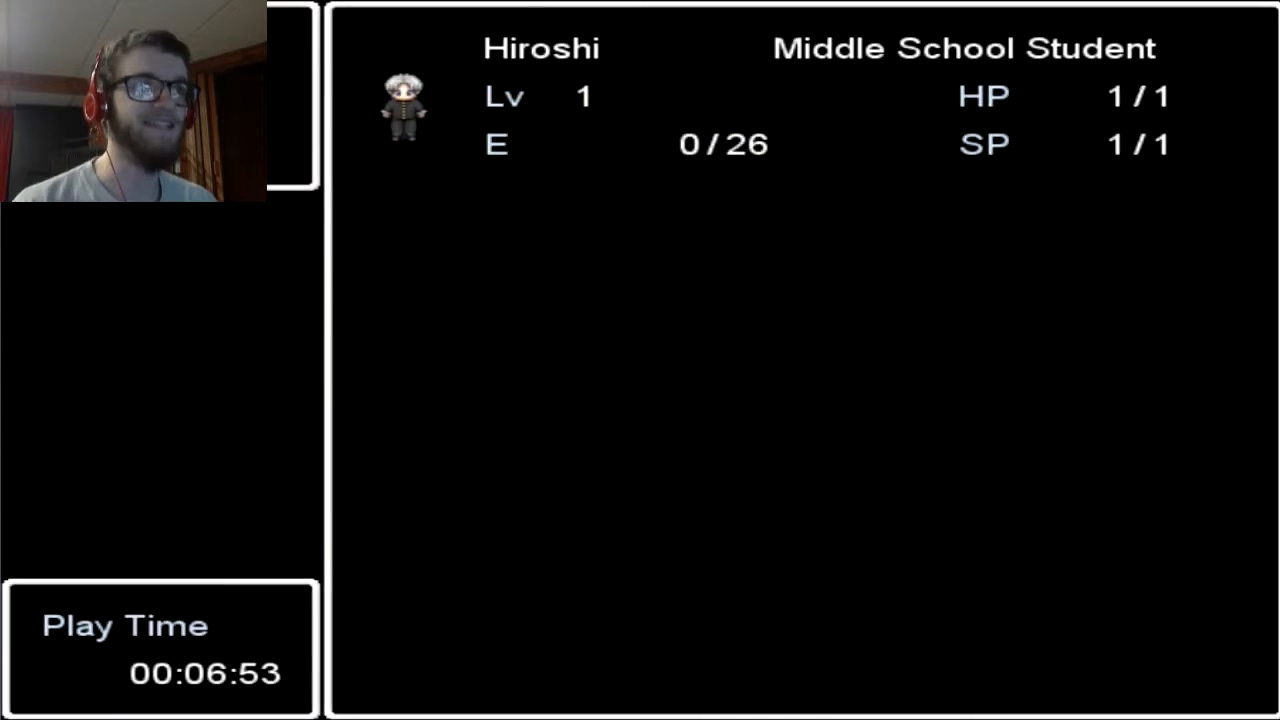
# Step: Leave the status screen and walk down toward the washroom corridor with the sink
pyautogui.press('escape')
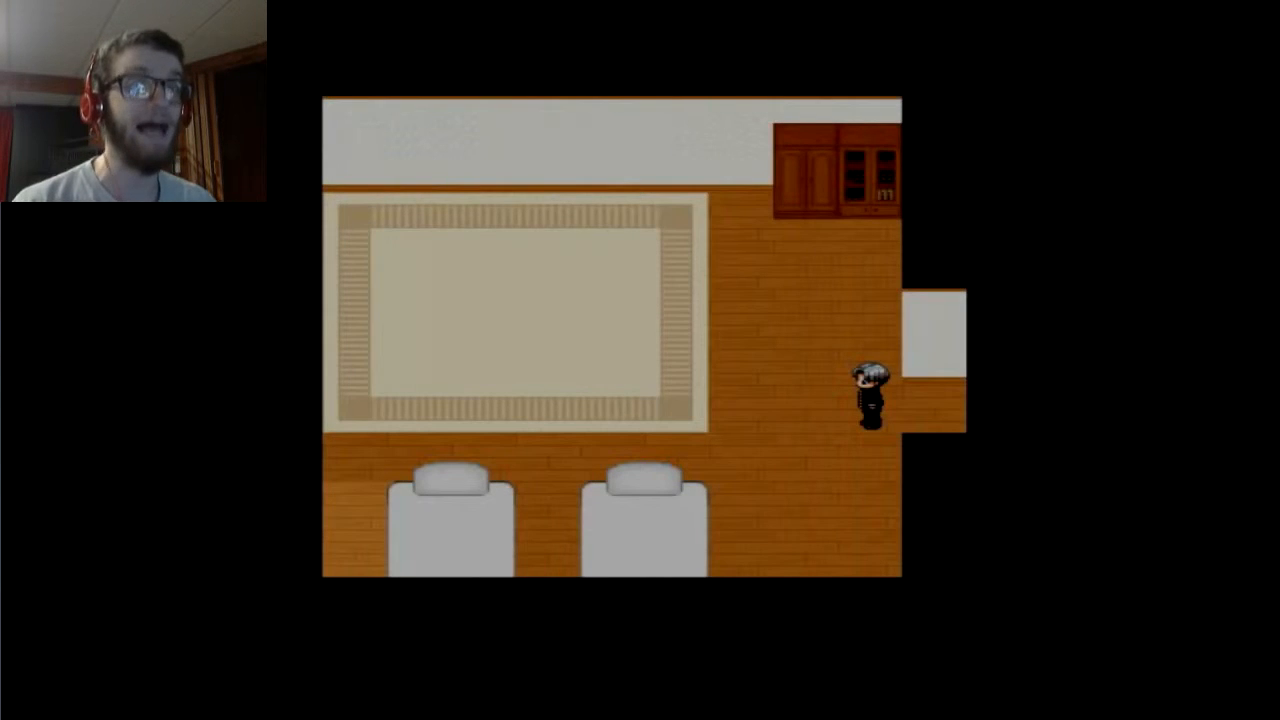
pyautogui.press('Escape')
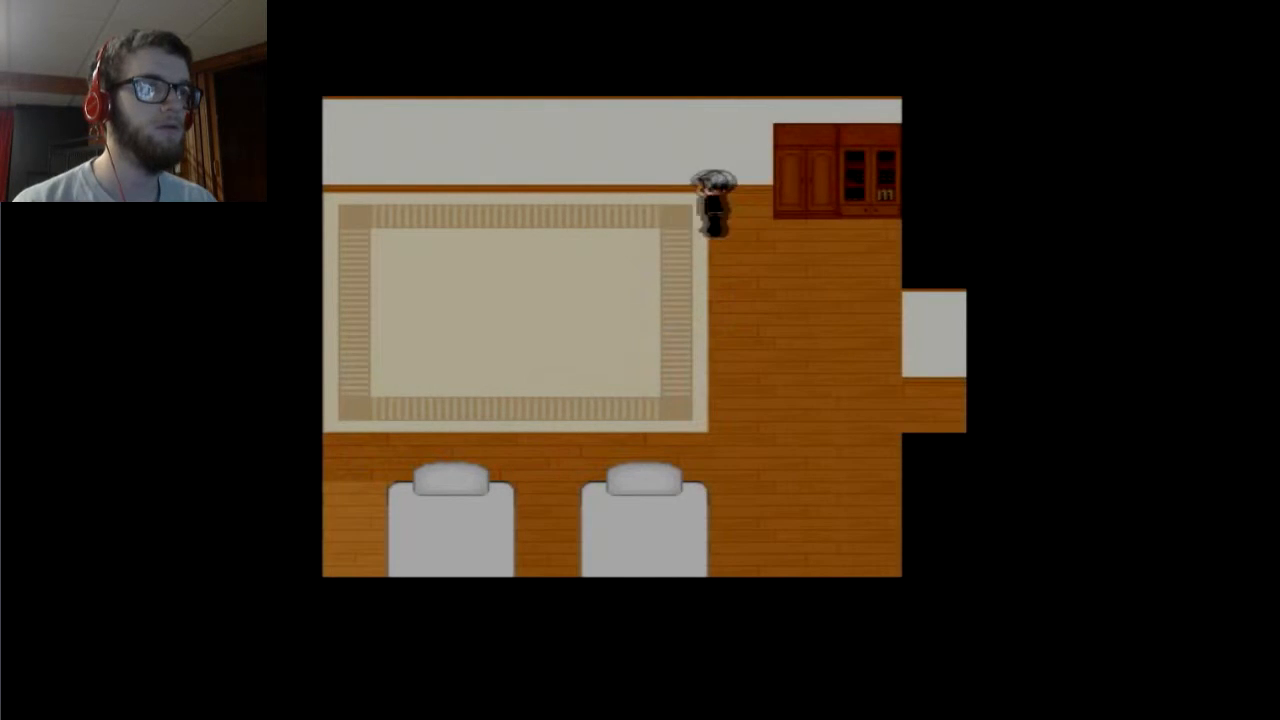
pyautogui.press('down')
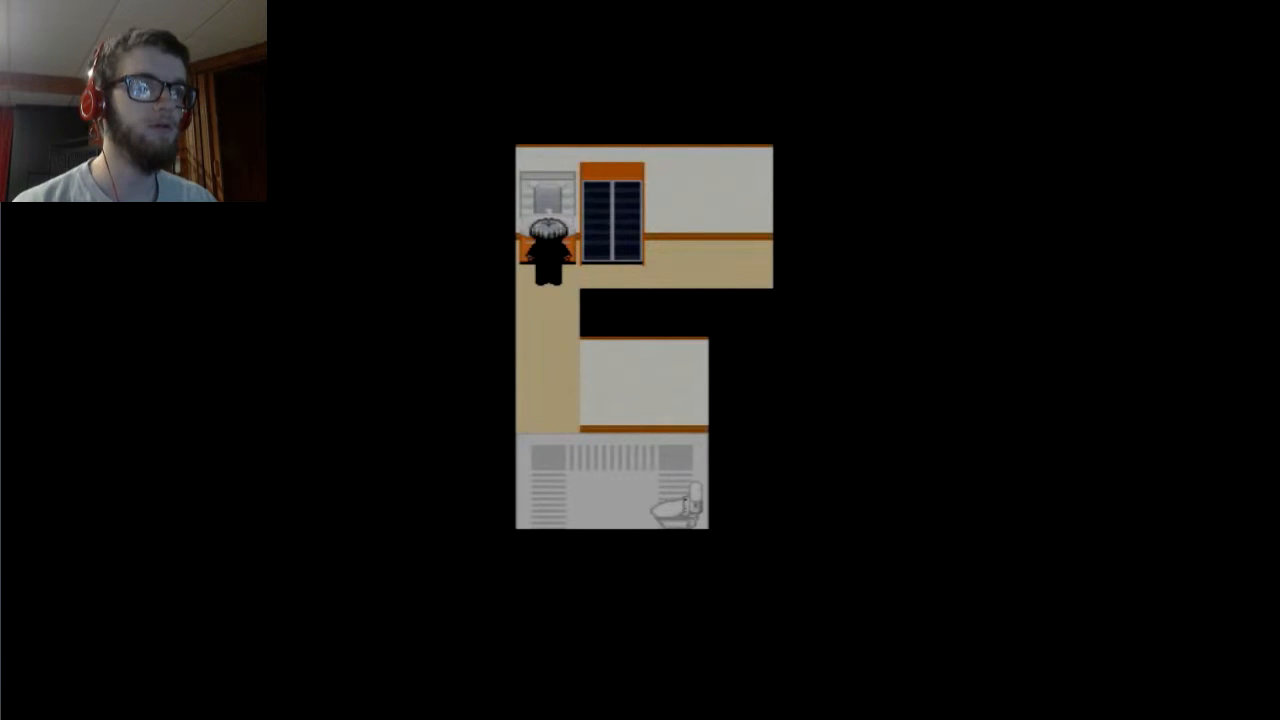
# Step: Walk through the hall past the blue monster on the stairs up to the piano room
pyautogui.press('escape')
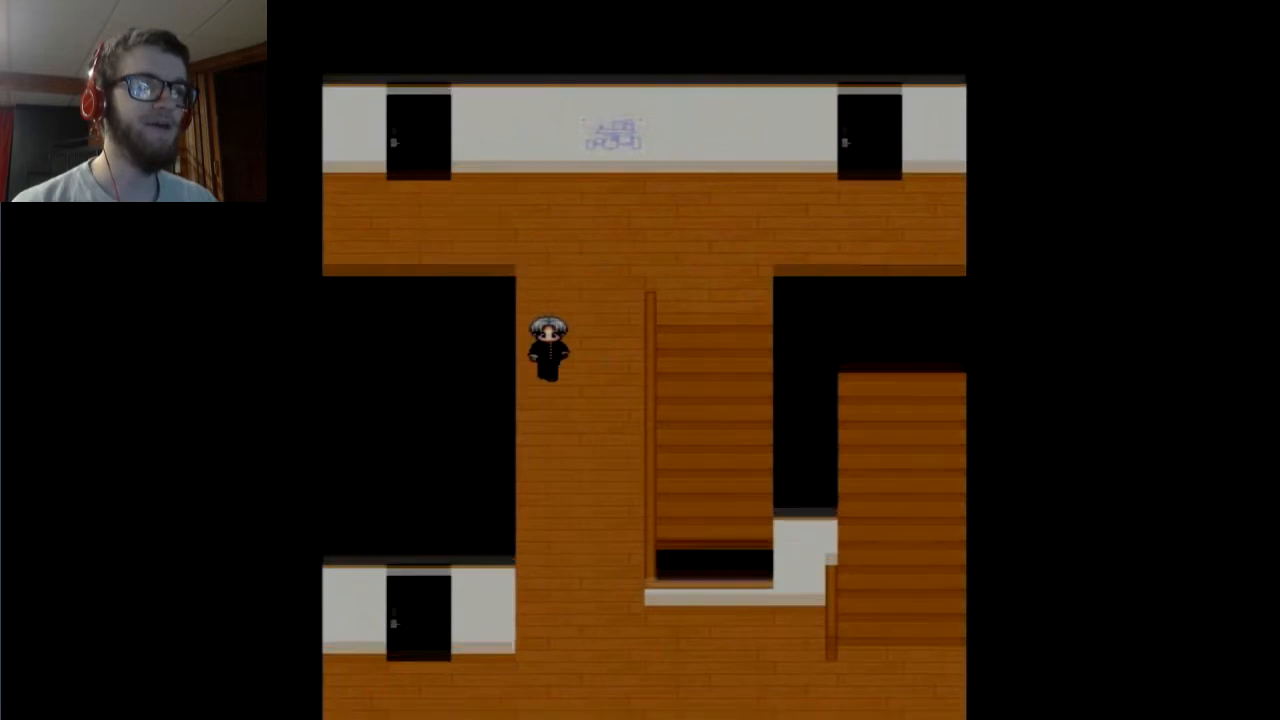
pyautogui.press('down')
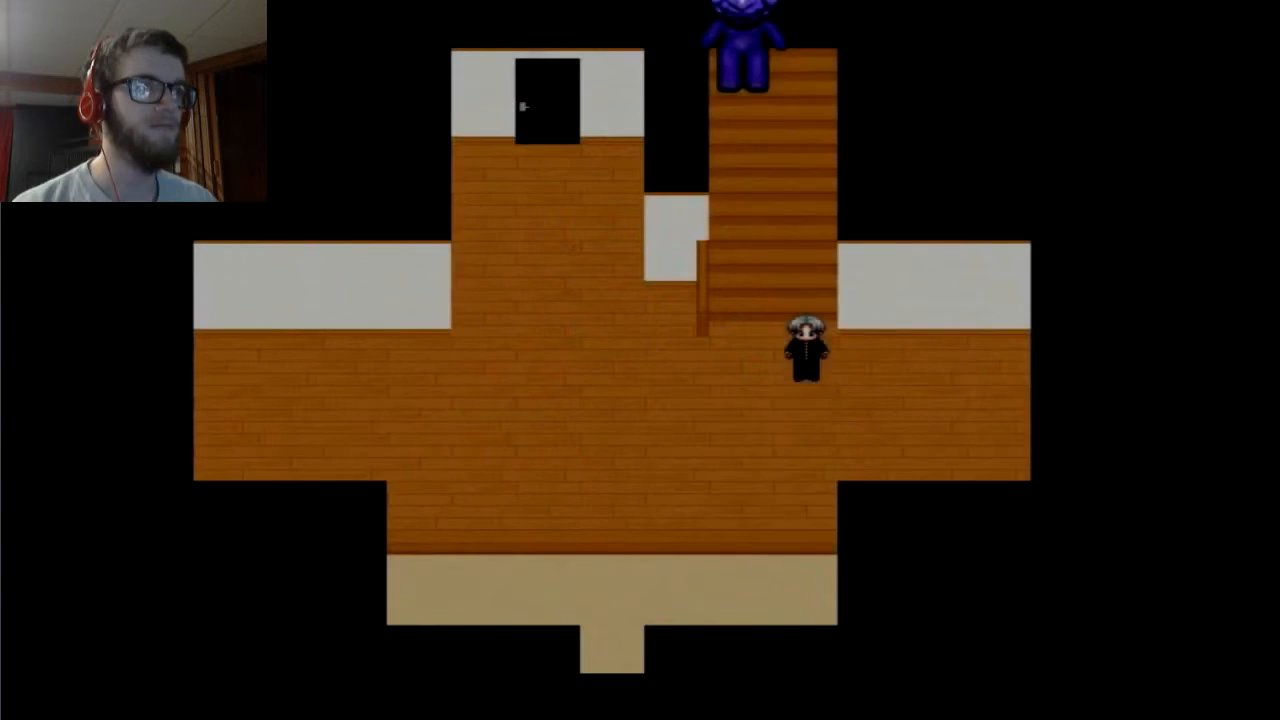
pyautogui.press('Up')
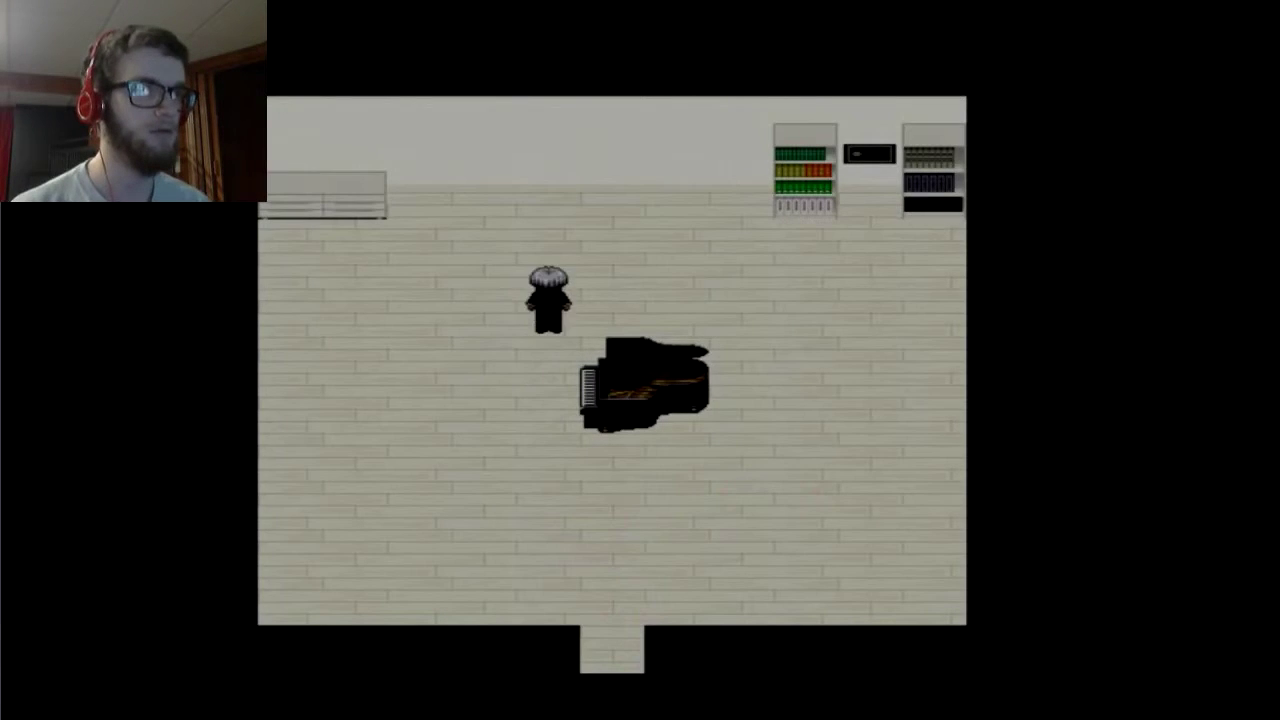
# Step: Close the menu and head to the bedroom to meet the other kid
pyautogui.press('escape')
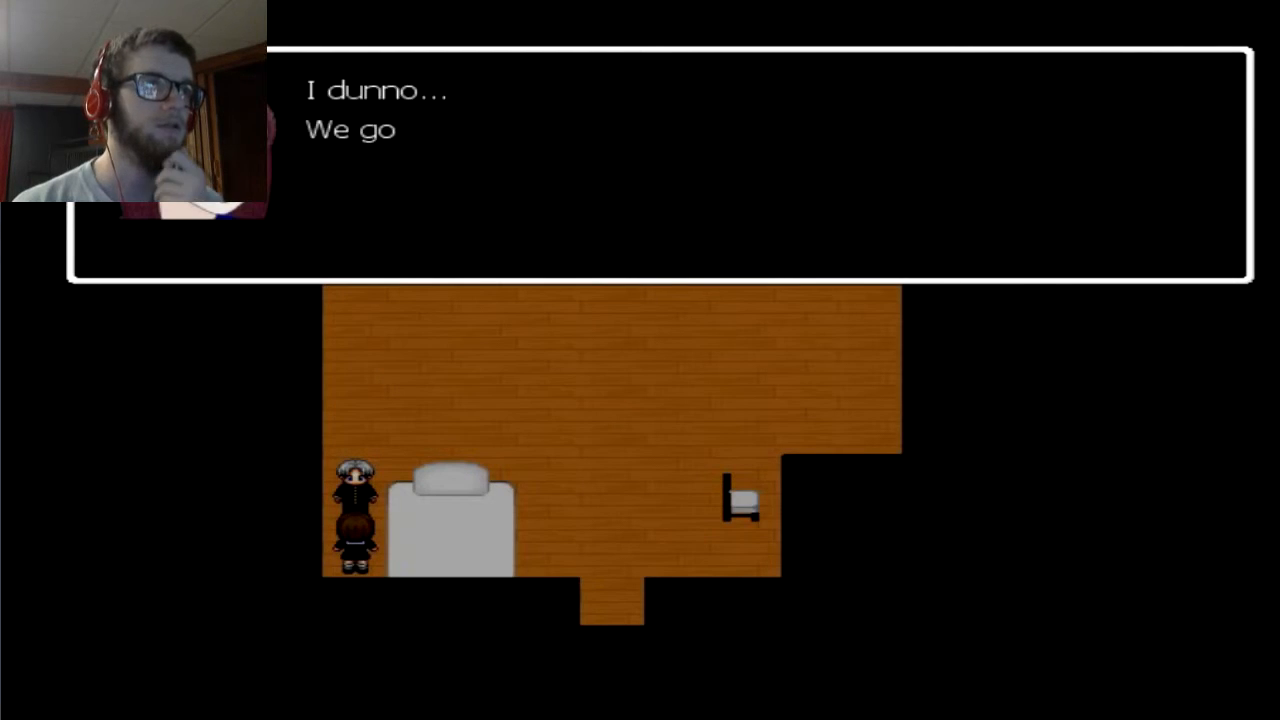
# Step: Pick up the Door Knob, dismiss its message and briefly check the status screen
pyautogui.press('Enter')
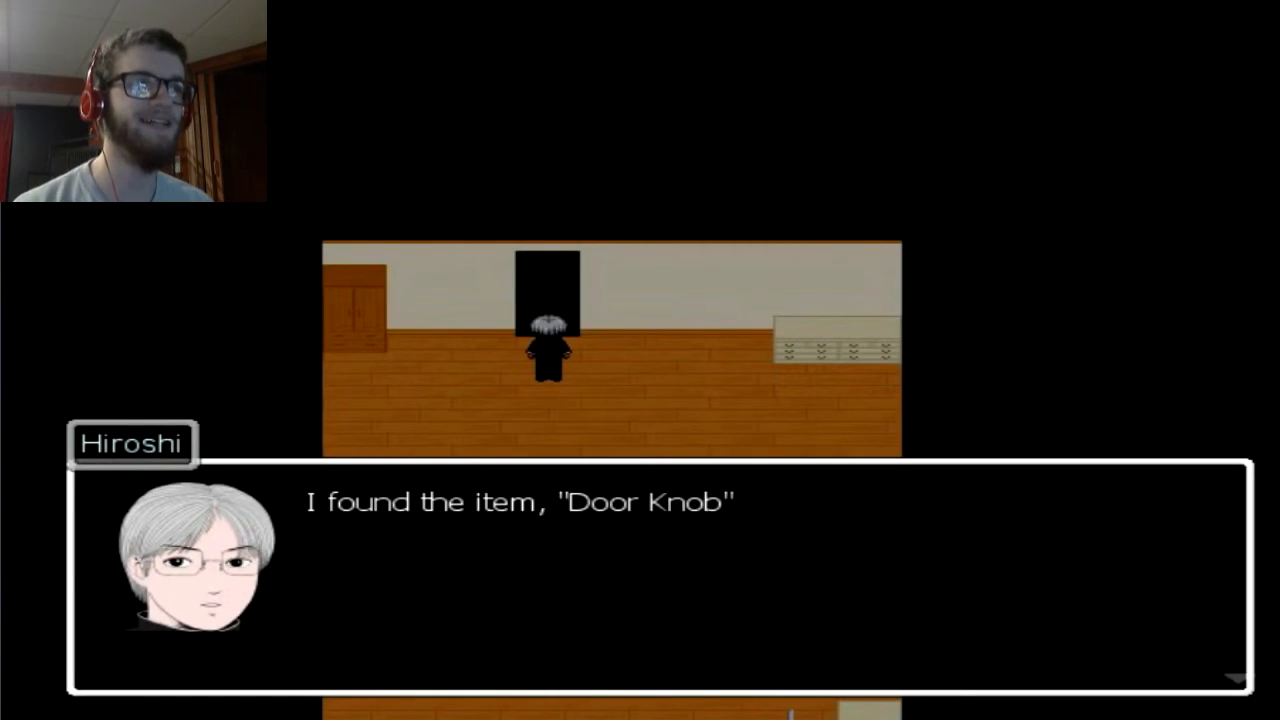
pyautogui.press('Enter')
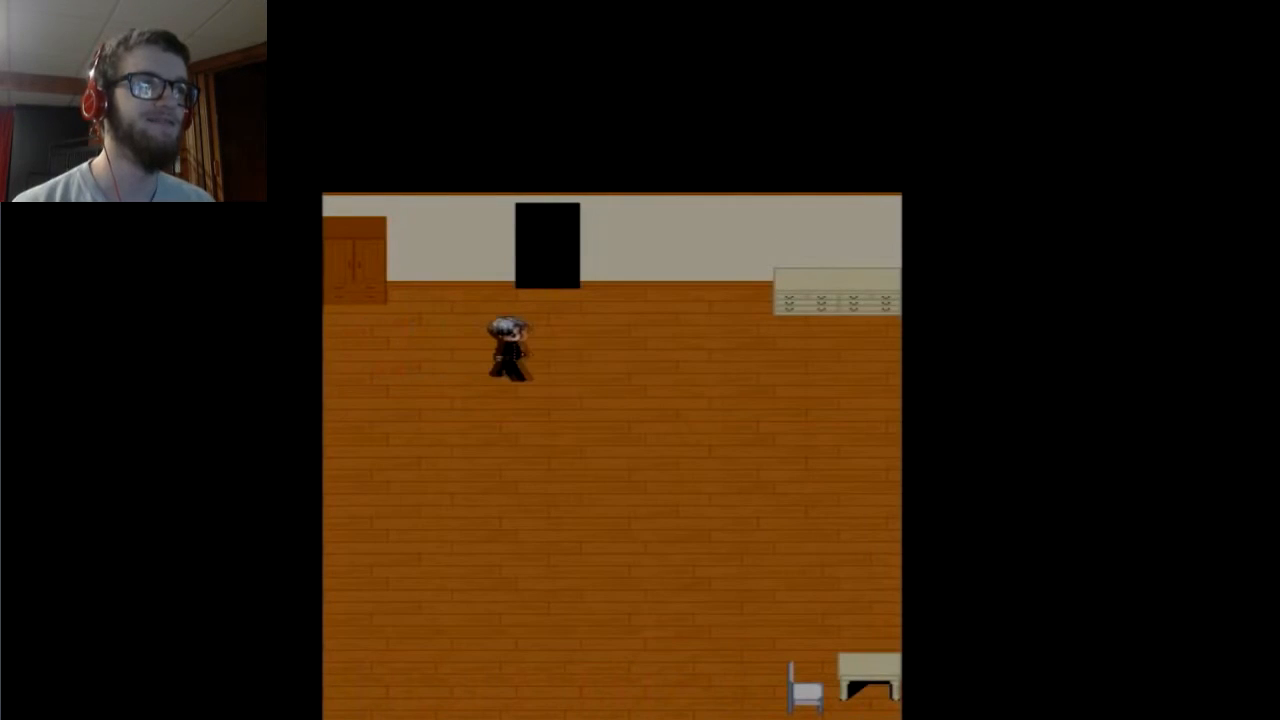
pyautogui.press('escape')
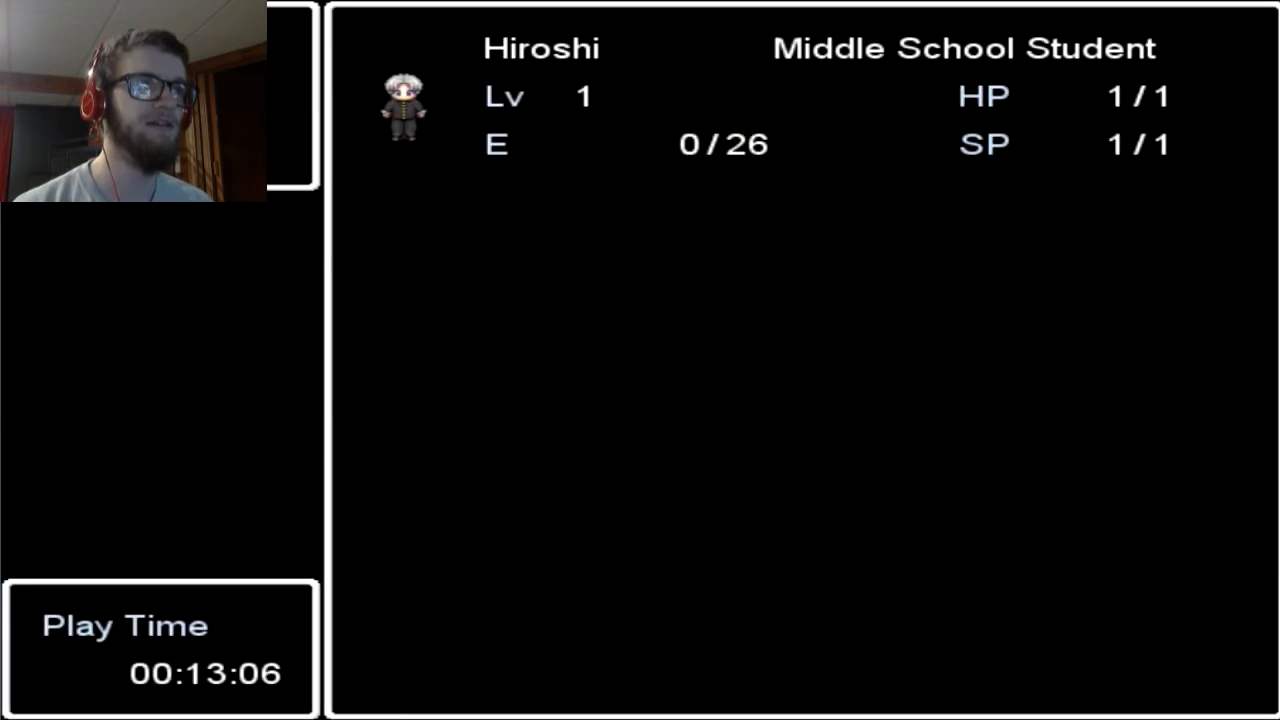
pyautogui.press('escape')
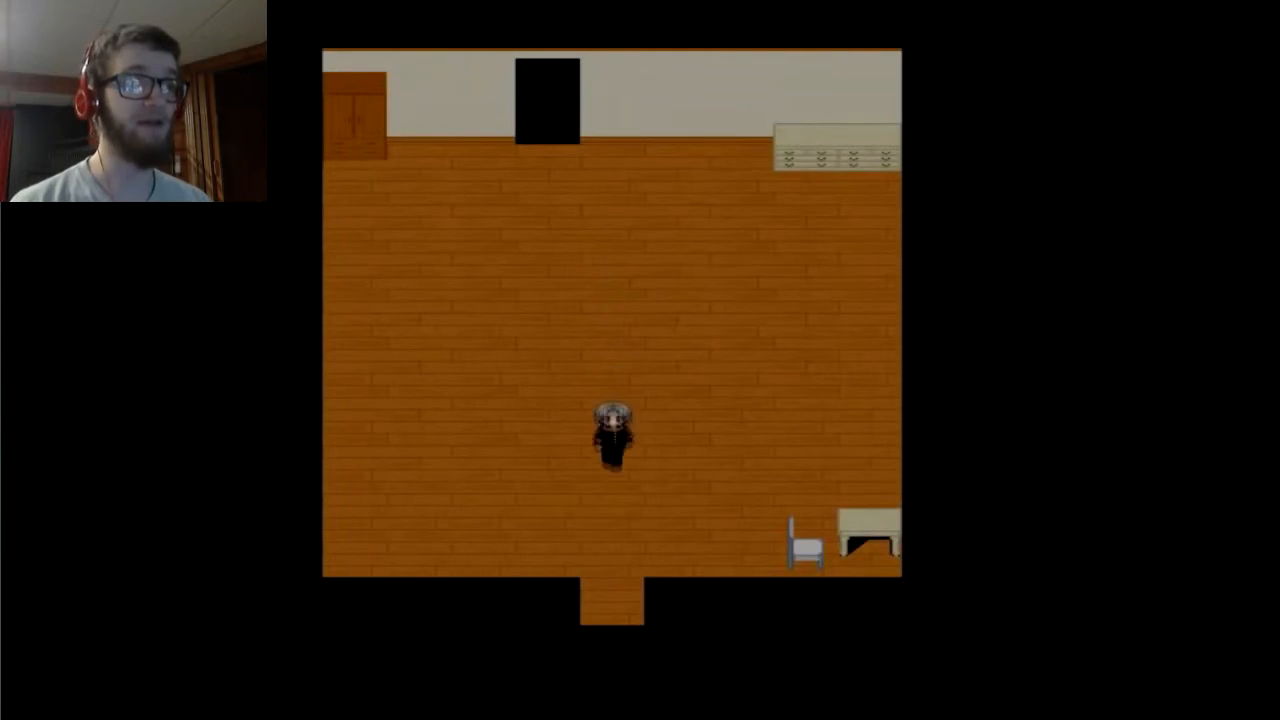